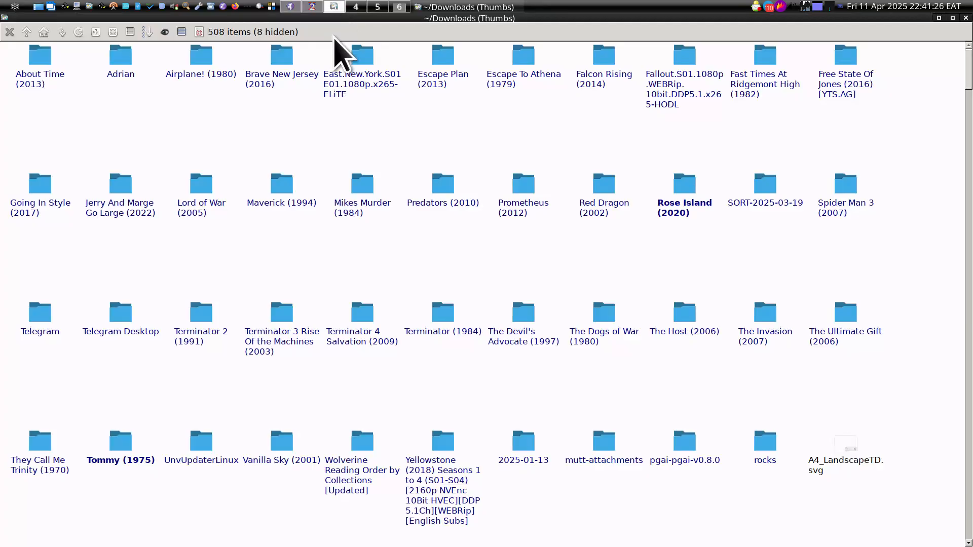
# Look inside the Rose Island (2020) folder, return to Downloads and bring up the folder's script actions.
pyautogui.doubleClick(684, 183)
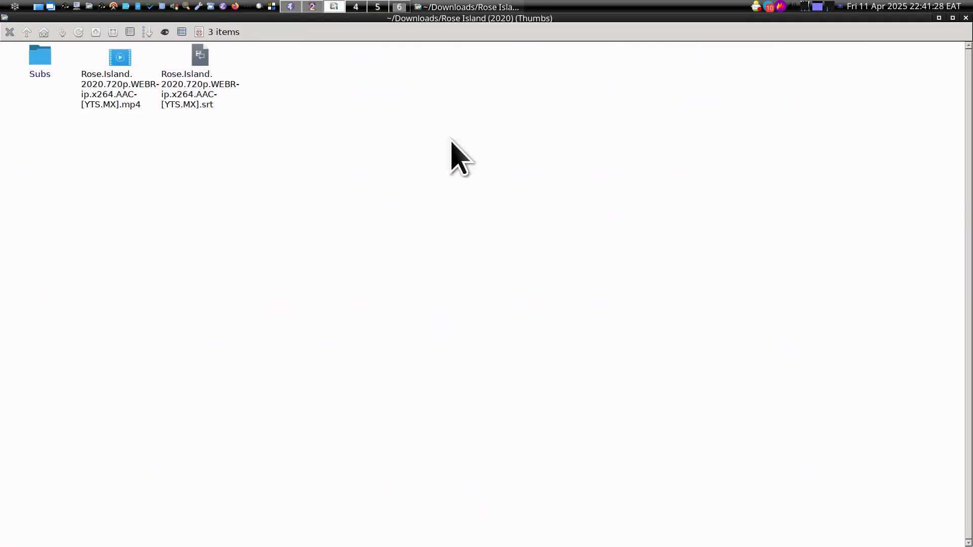
pyautogui.click(26, 31)
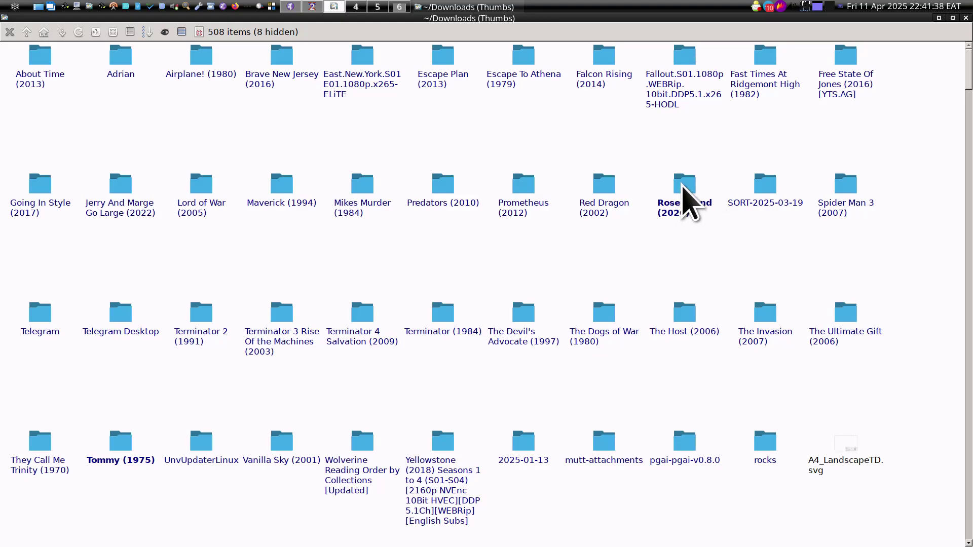
pyautogui.rightClick(685, 184)
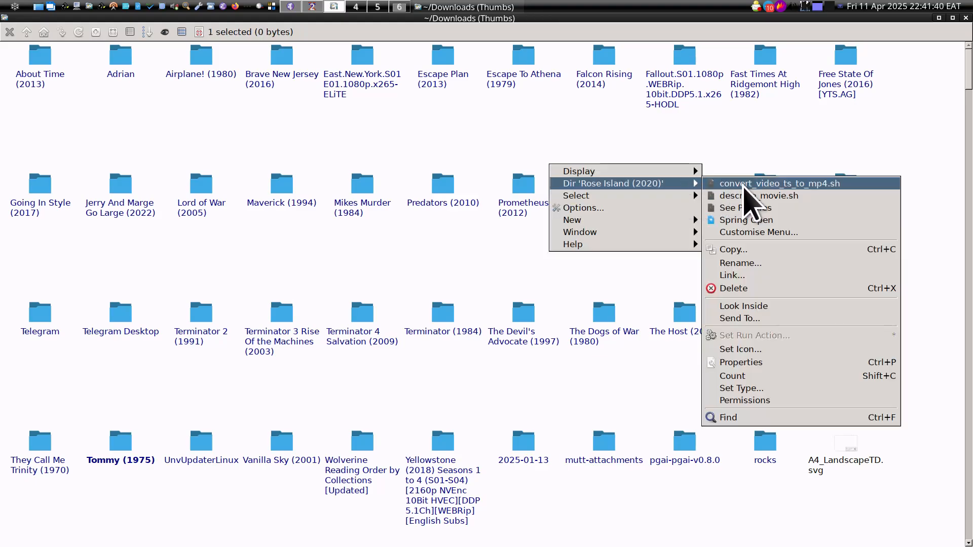
# Read through describe_movie.sh in Emacs, covering its title/year/genre/plot/actors prompt and the JSON_PAYLOAD block.
pyautogui.click(740, 319)
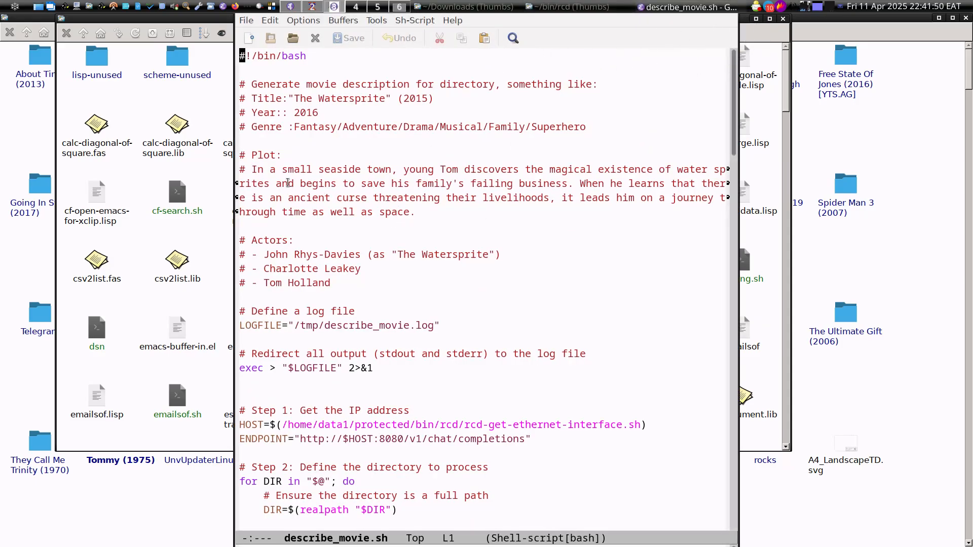
pyautogui.scroll(-3)
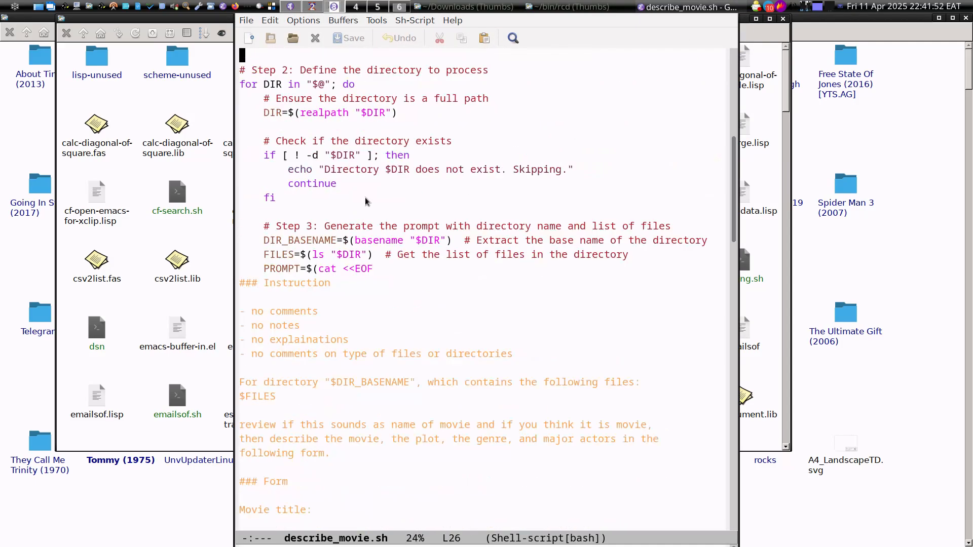
pyautogui.scroll(-3)
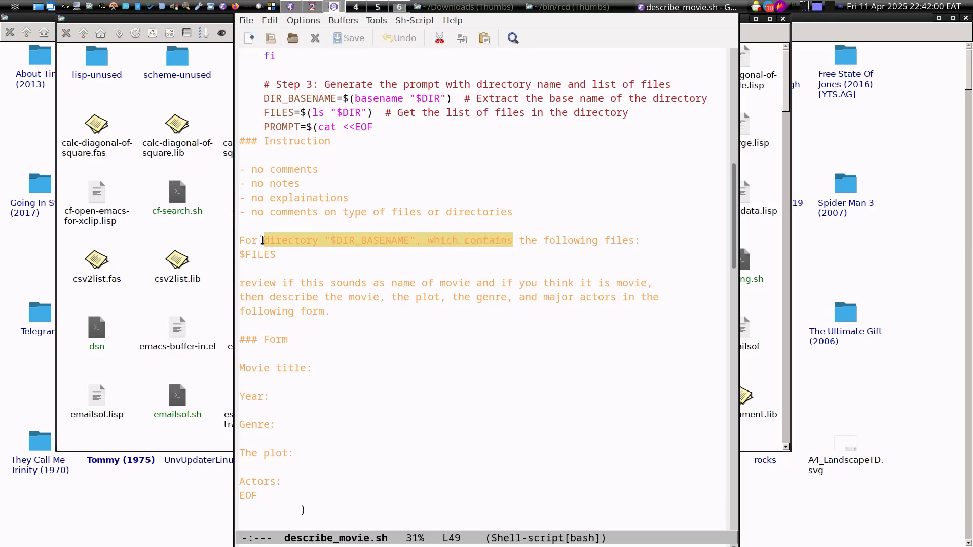
pyautogui.scroll(-3)
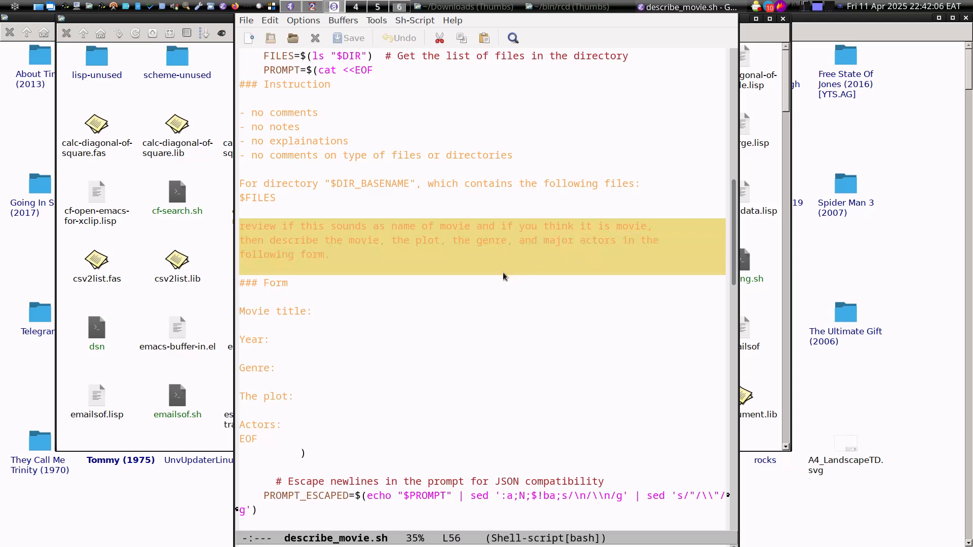
pyautogui.scroll(-3)
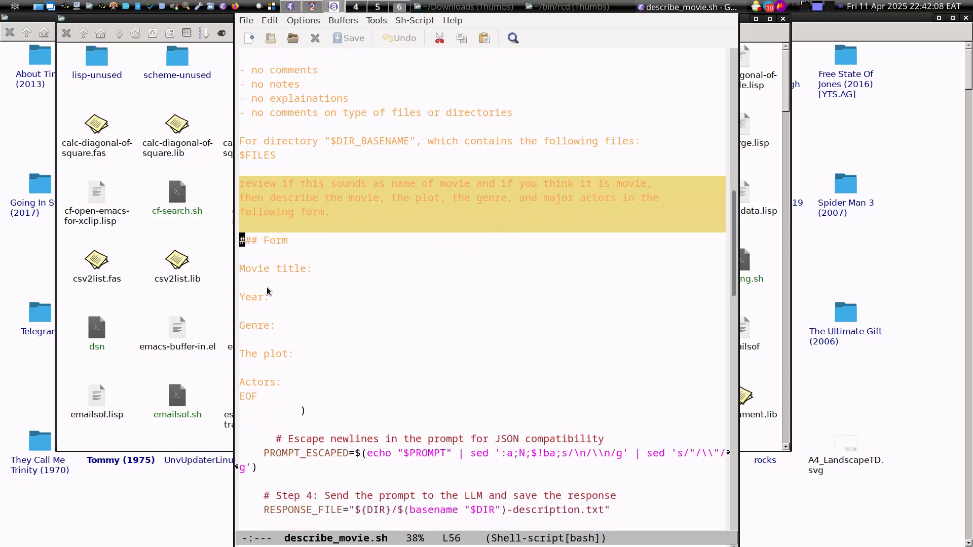
pyautogui.scroll(-3)
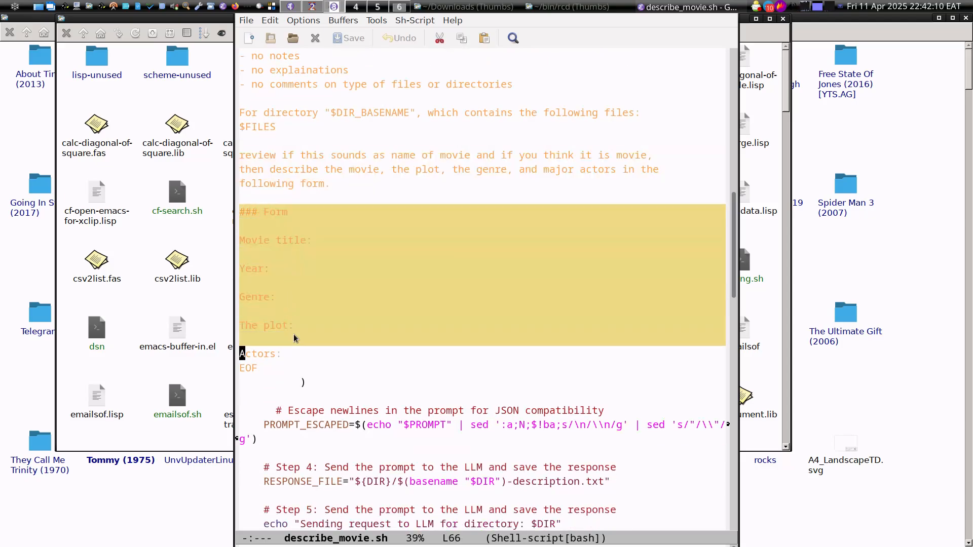
pyautogui.scroll(-3)
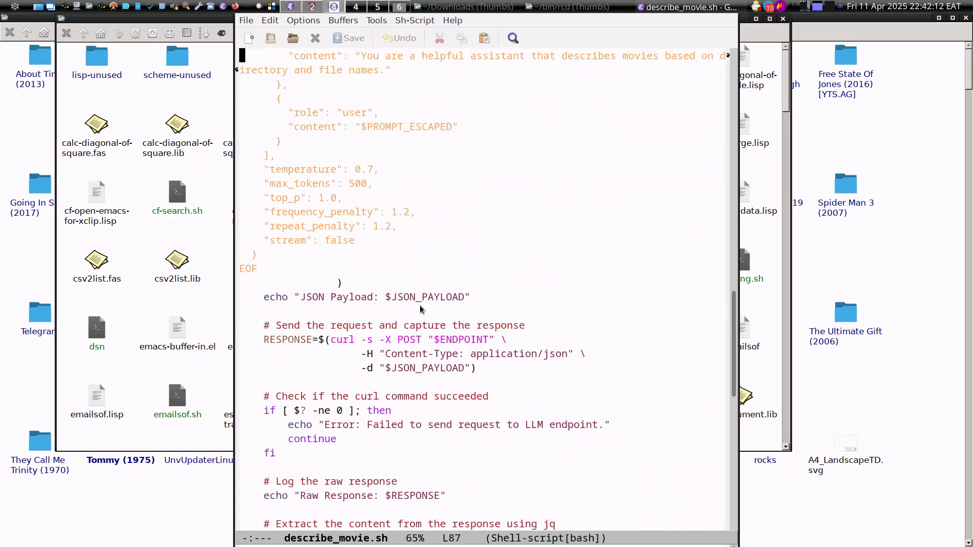
pyautogui.scroll(3)
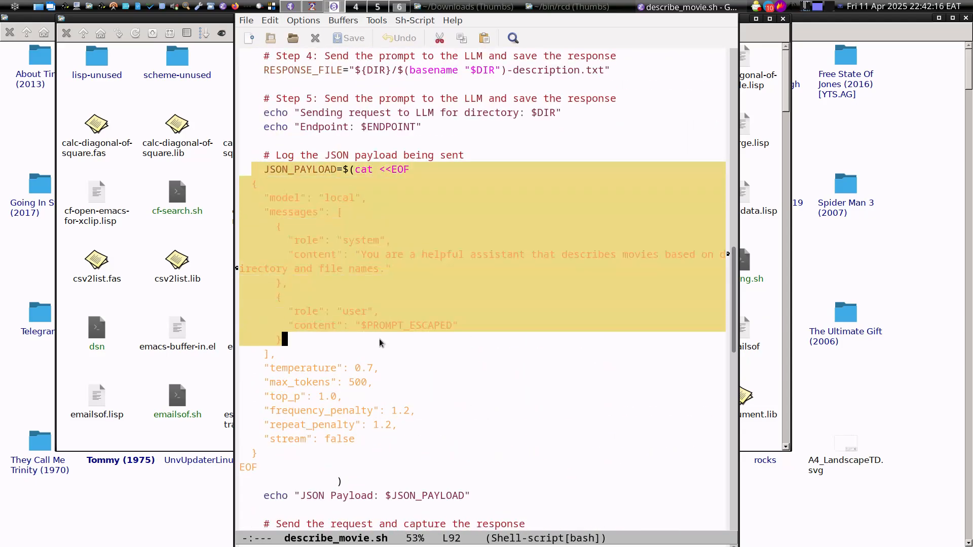
pyautogui.scroll(-3)
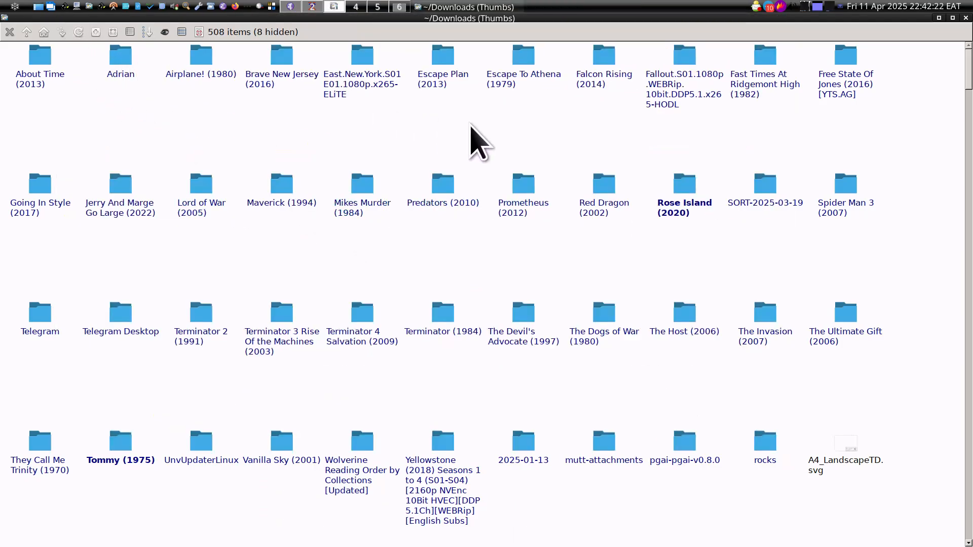
# Run describe_movie.sh on Rose Island (2020) and load the generated Rose Island (2020)-description.txt in Emacs.
pyautogui.rightClick(684, 195)
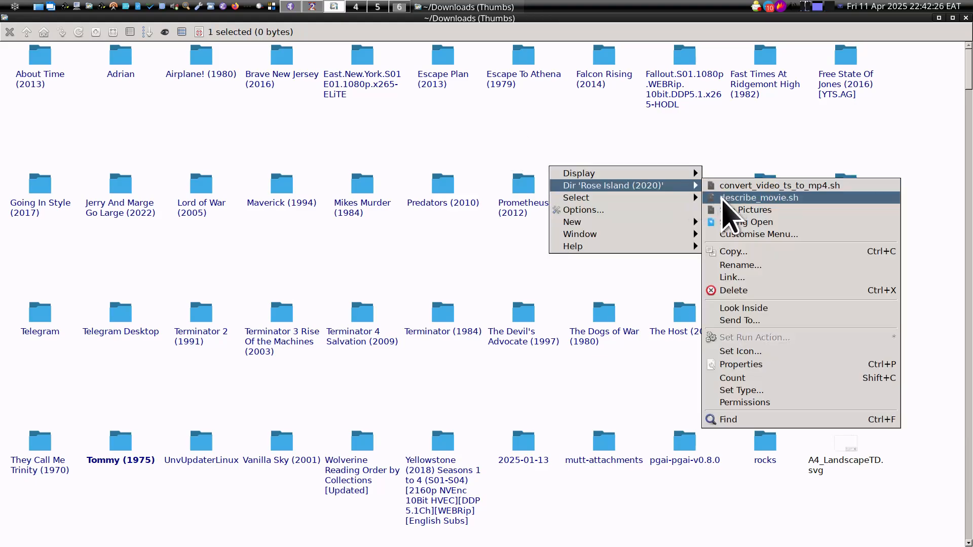
pyautogui.moveTo(739, 224)
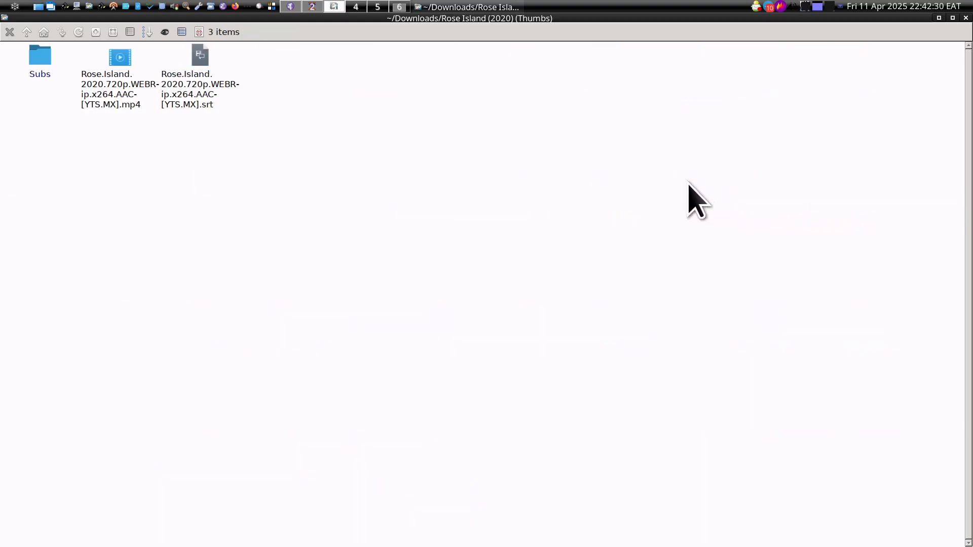
pyautogui.moveTo(120, 87)
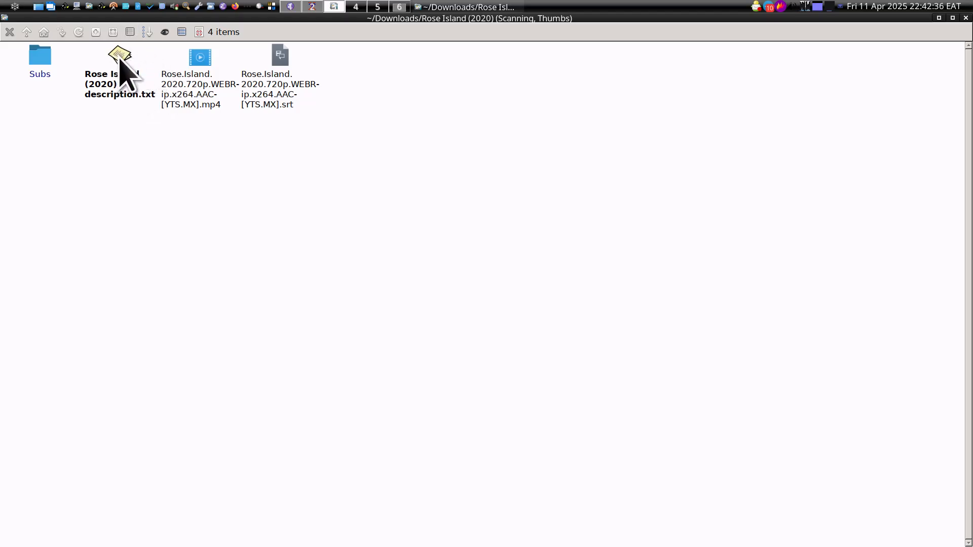
pyautogui.doubleClick(120, 62)
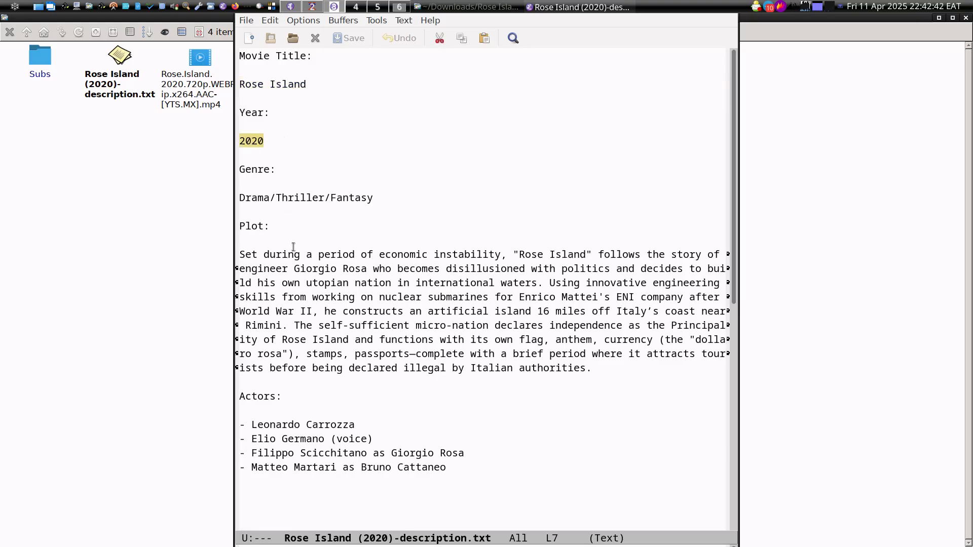
# Review the description's plot paragraph, reload the file and select its Drama/Thriller/Fantasy genre line.
pyautogui.click(307, 269)
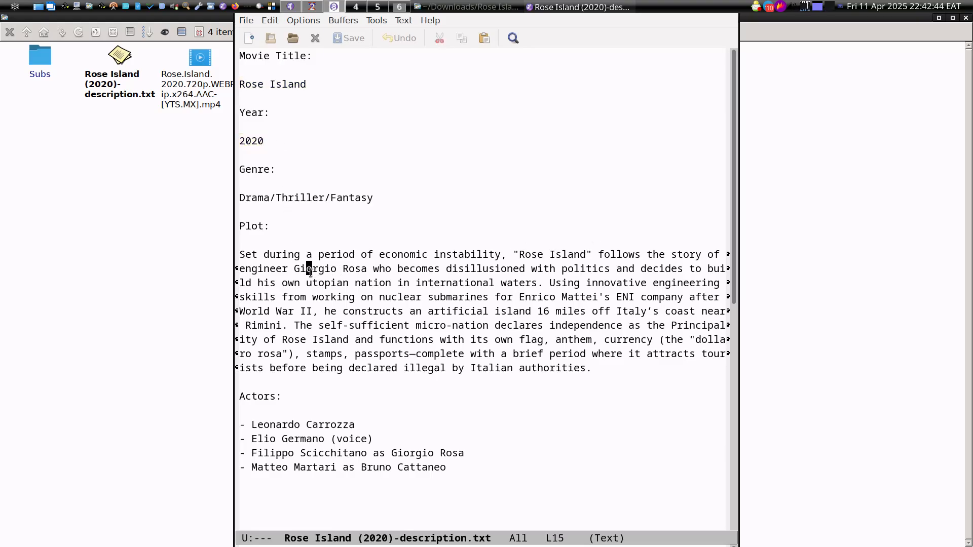
pyautogui.doubleClick(314, 268)
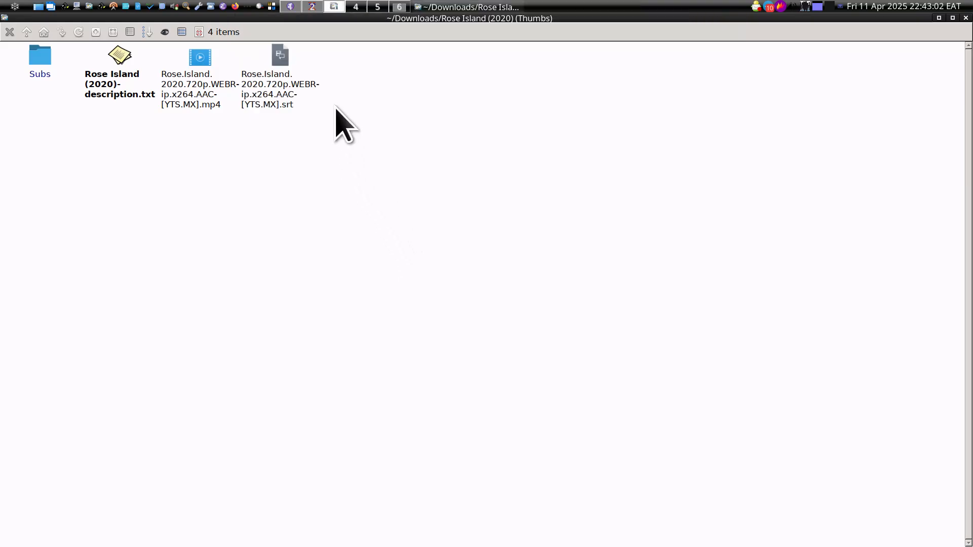
pyautogui.doubleClick(119, 85)
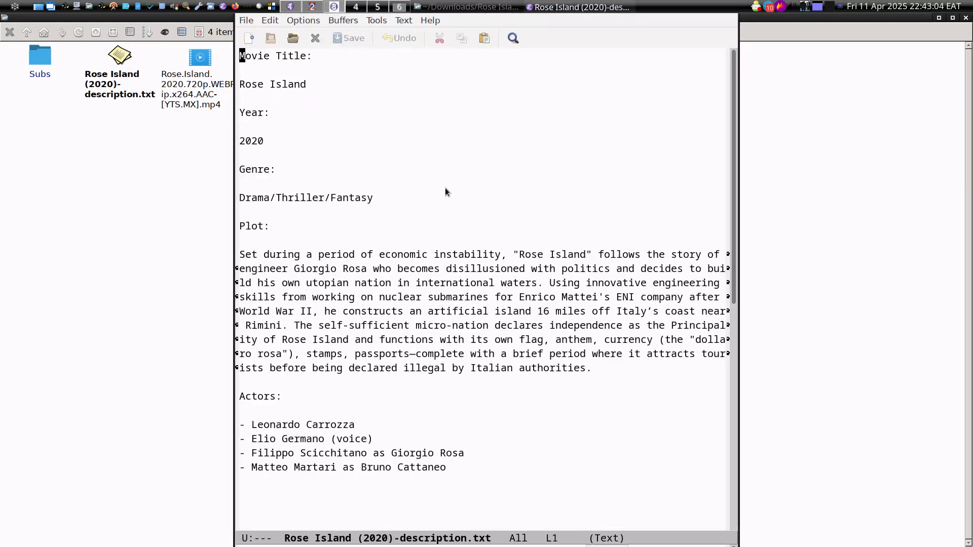
pyautogui.doubleClick(284, 198)
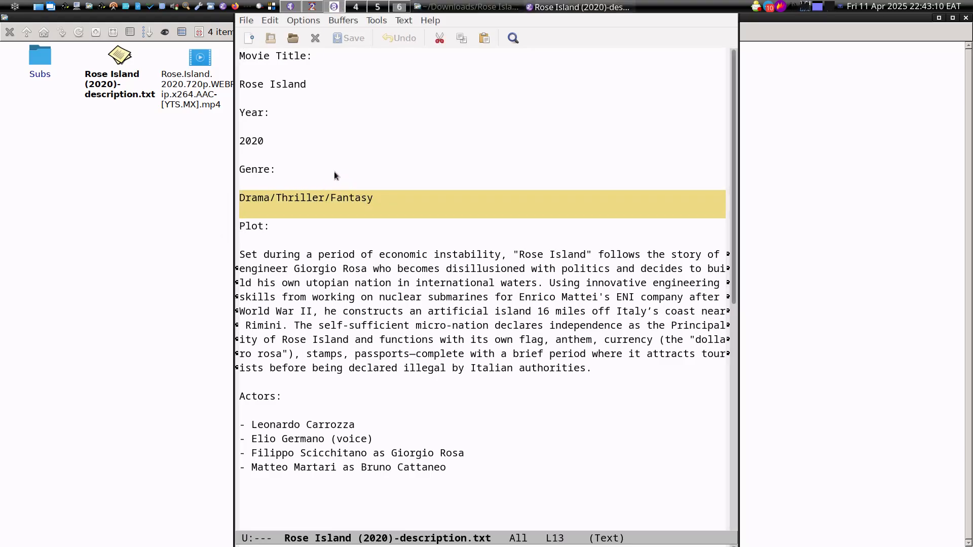
pyautogui.moveTo(375, 165)
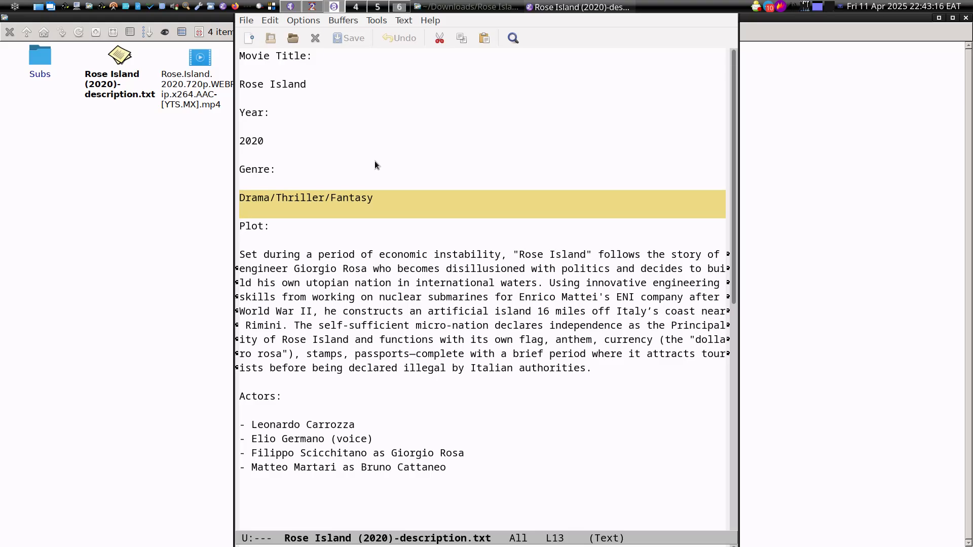
pyautogui.moveTo(378, 190)
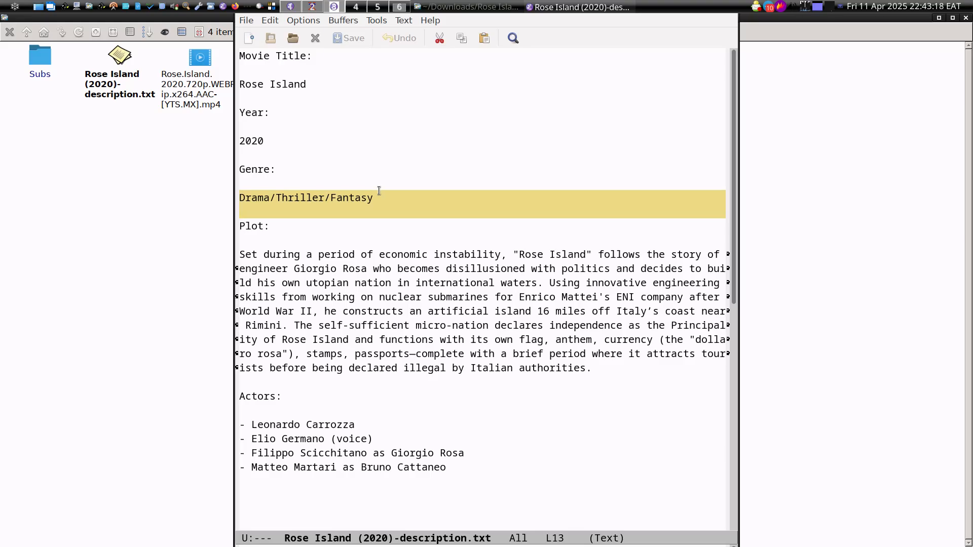
# Bring the Hyperscope buffer with the Light My Fire lyrics to the front in Emacs.
pyautogui.click(333, 7)
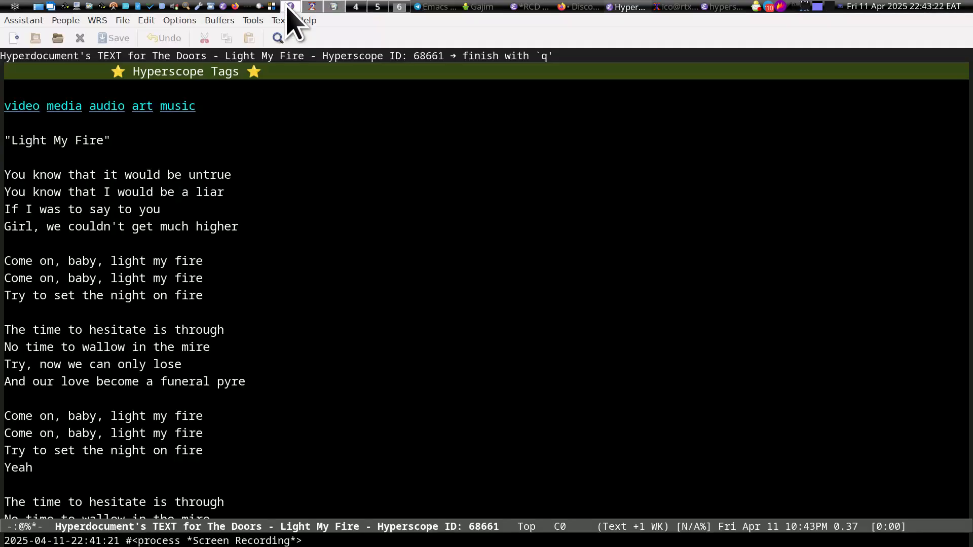
pyautogui.moveTo(345, 114)
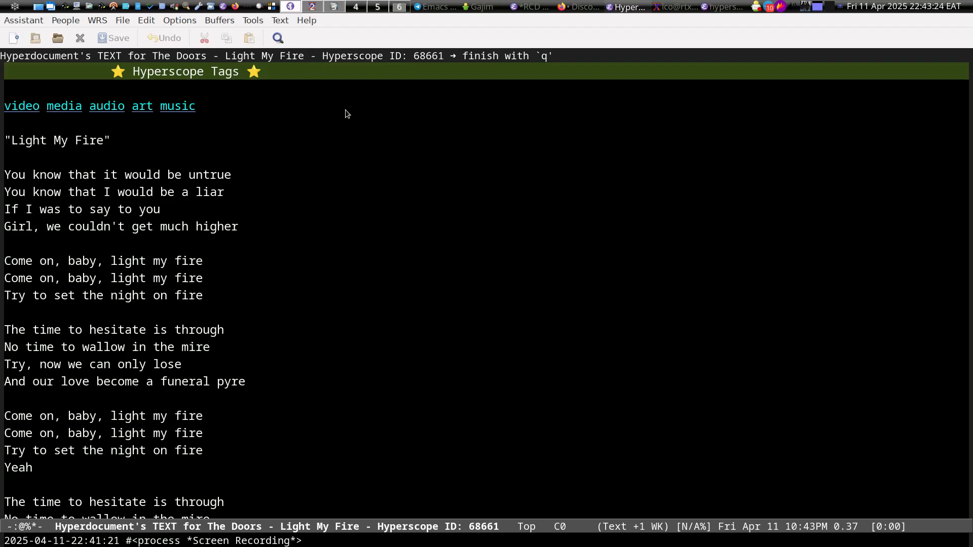